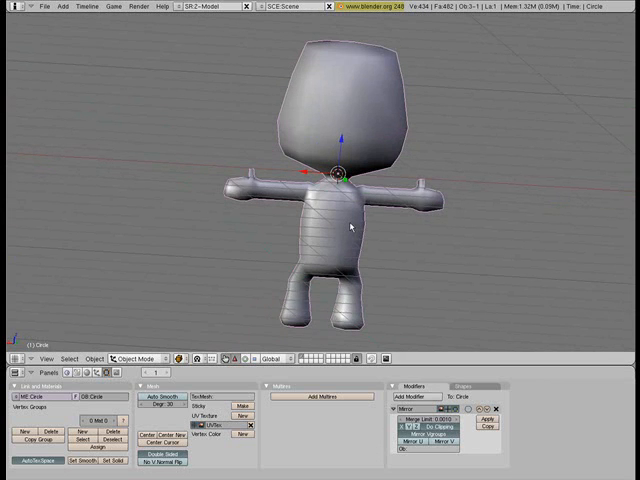
mouse_move(502, 96)
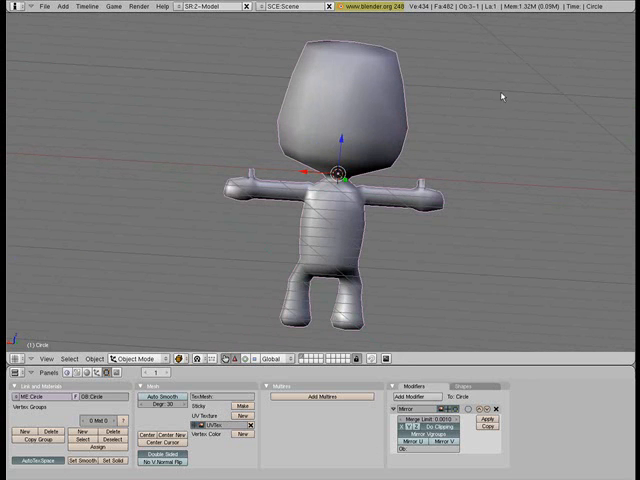
mouse_move(420, 136)
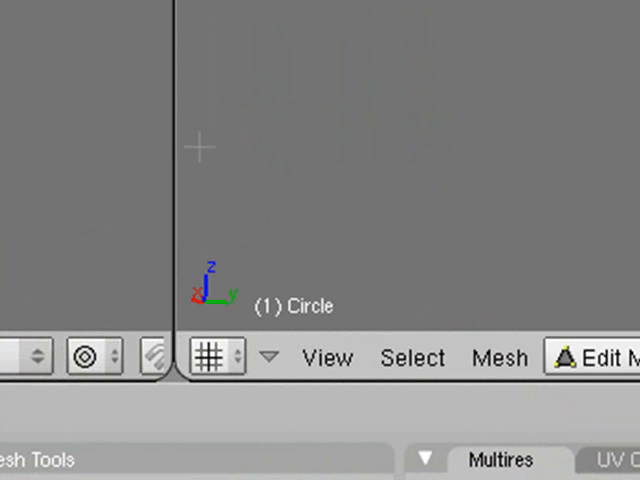
Switch the work area to the UV/Image Editor
left_click(210, 356)
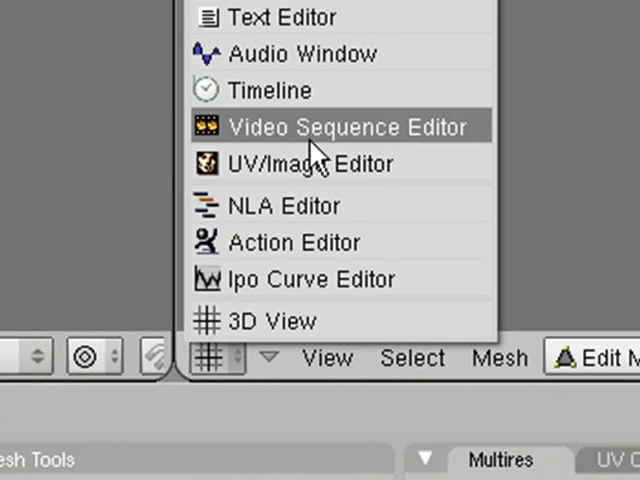
left_click(310, 164)
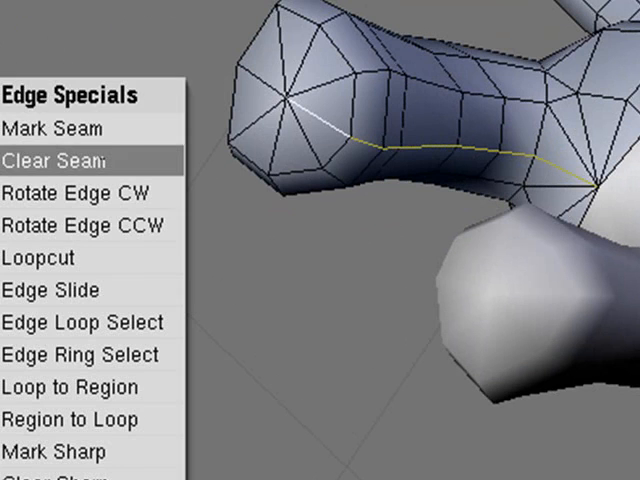
Mark the chosen arm edge loop as a UV seam via Edge Specials
left_click(60, 158)
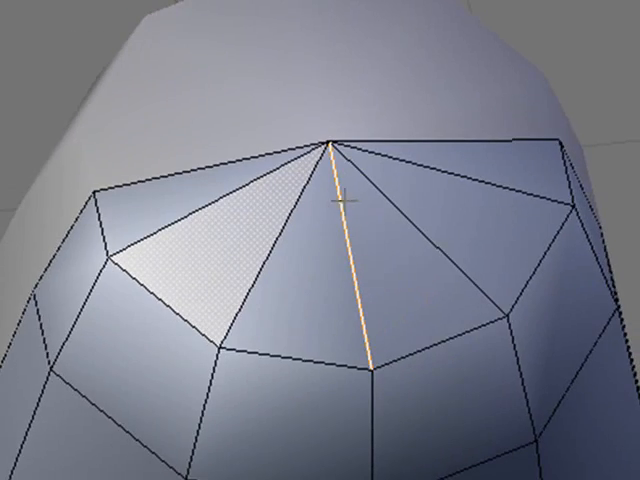
Zoom the view while marking the seam down from the head's top vertex
scroll("down", 3)
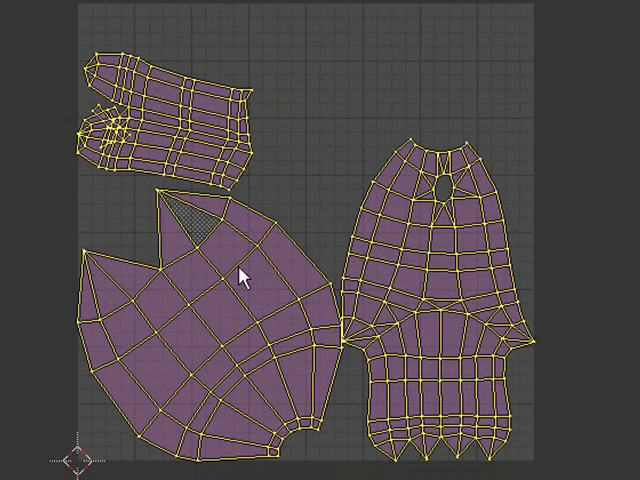
mouse_move(352, 176)
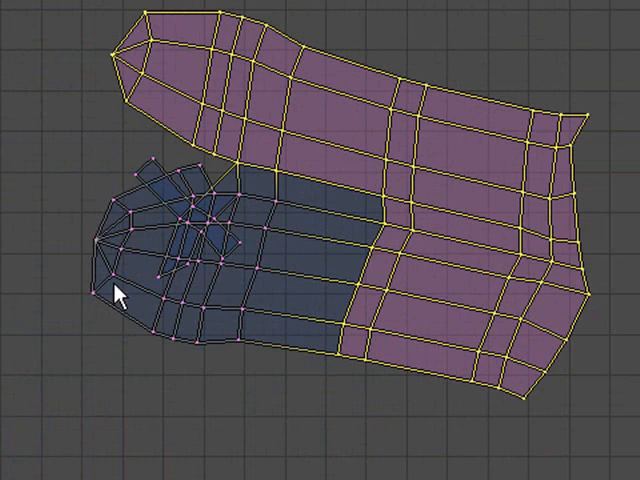
mouse_move(302, 272)
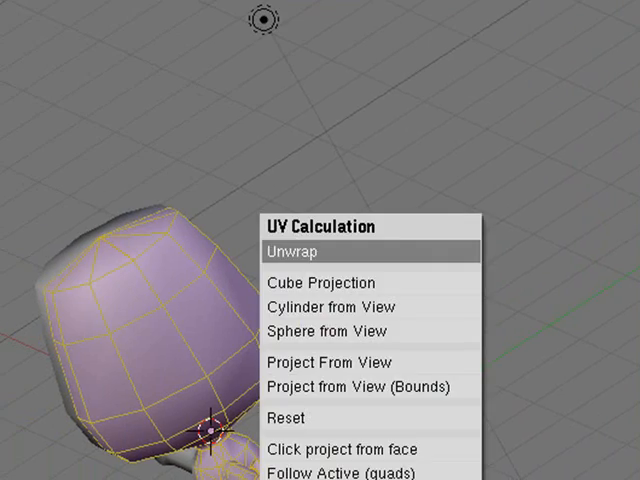
Unwrap the head faces so their UV island is recalculated
left_click(294, 252)
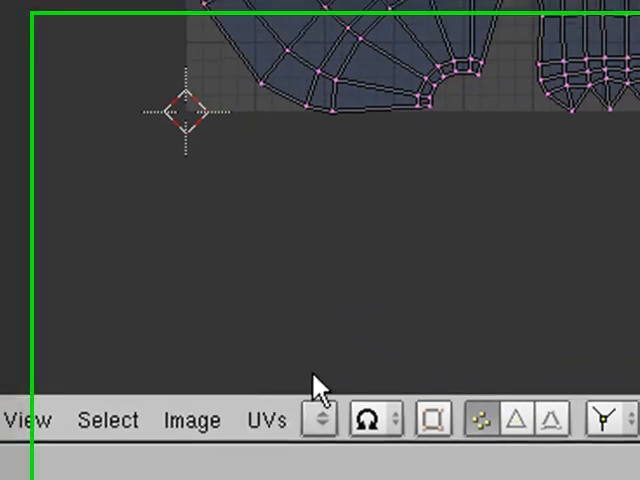
Browse from Image > Open to the documents folder for the texture file
left_click(192, 420)
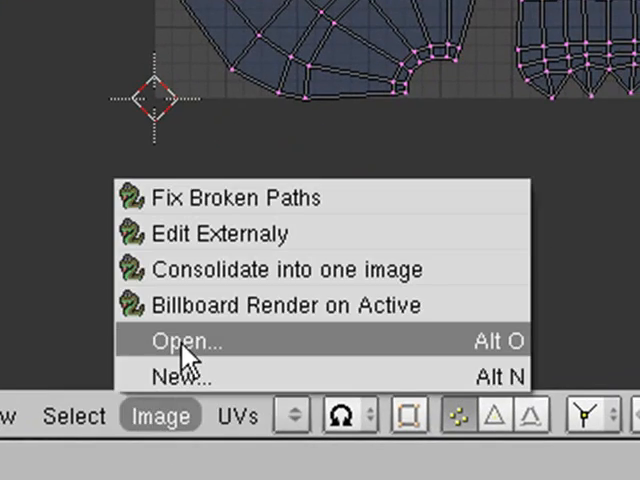
left_click(184, 340)
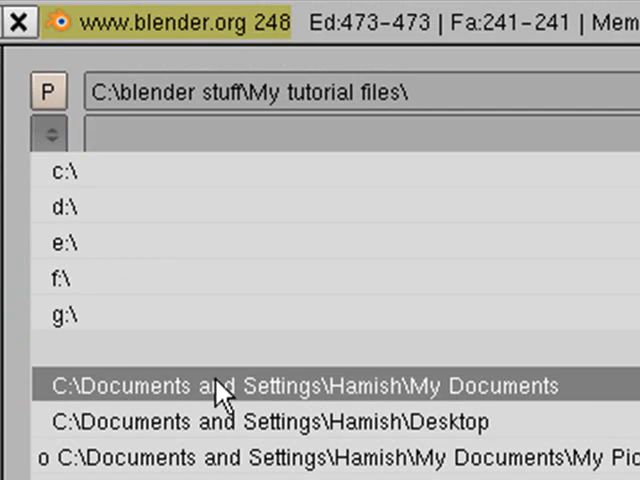
left_click(304, 386)
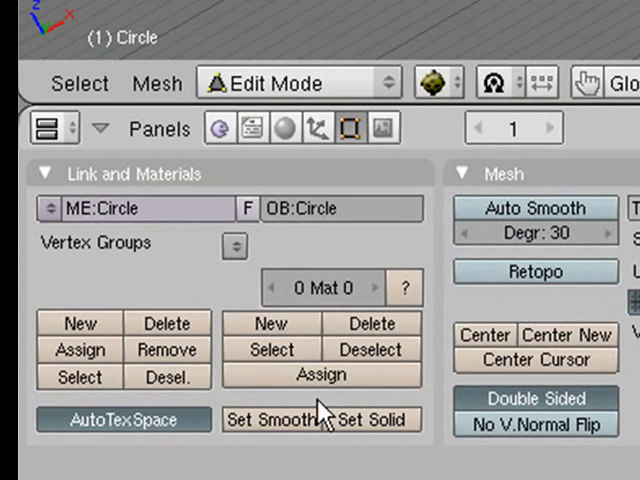
Switch the Buttons window from Editing panels to the circle's material settings
left_click(318, 128)
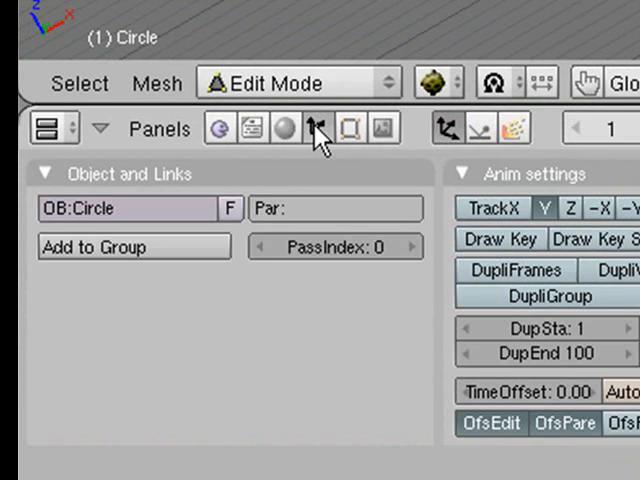
left_click(320, 128)
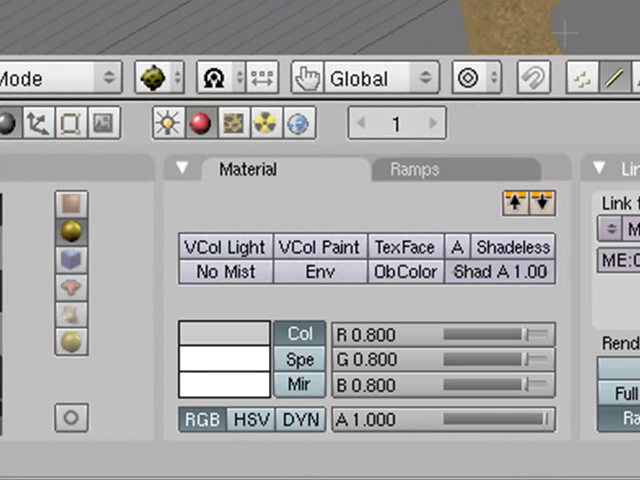
mouse_move(28, 318)
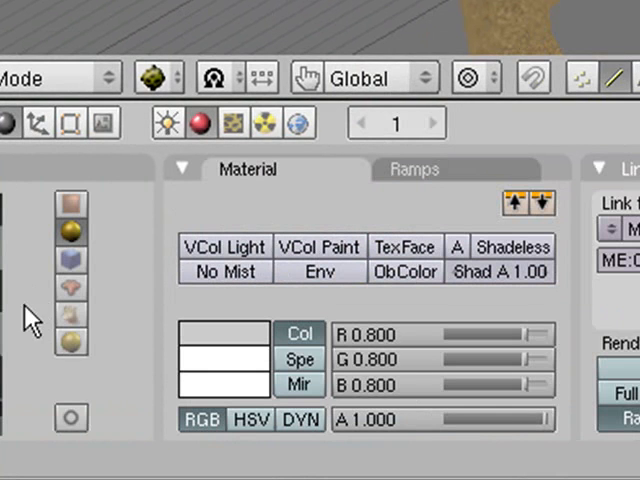
mouse_move(28, 318)
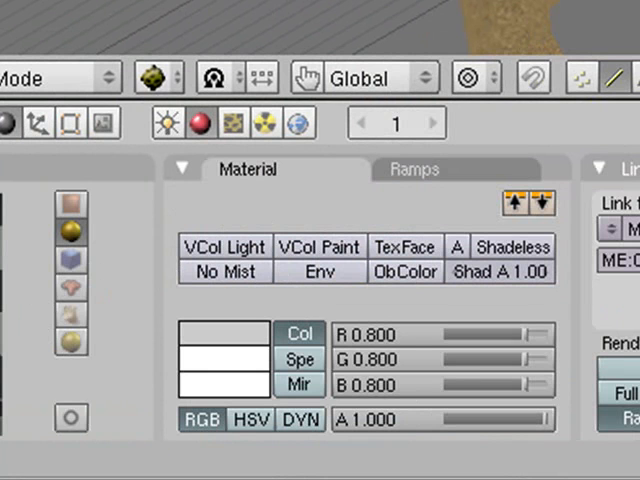
mouse_move(382, 312)
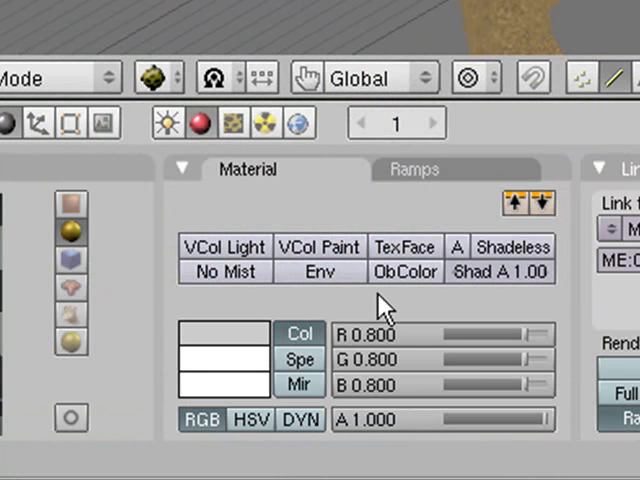
mouse_move(384, 316)
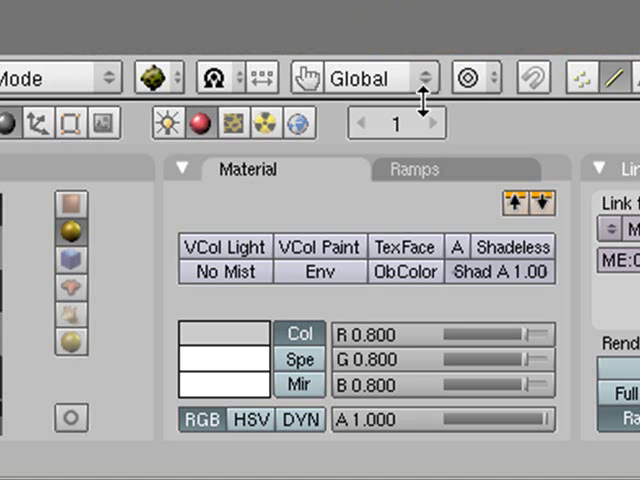
Set the material's Col colour to dark brown (Hex 484226)
left_click(210, 332)
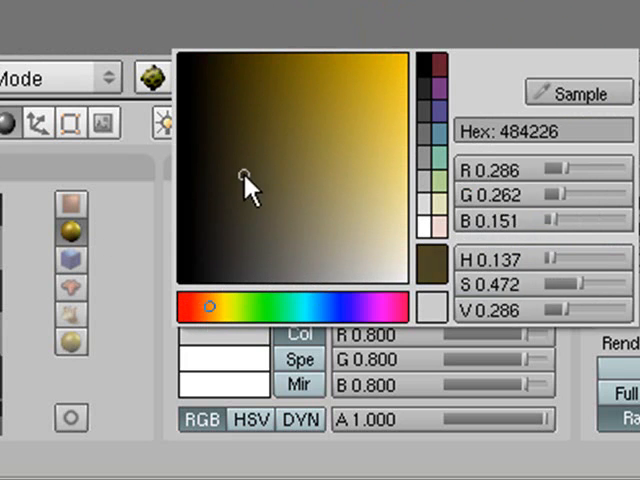
left_click(312, 112)
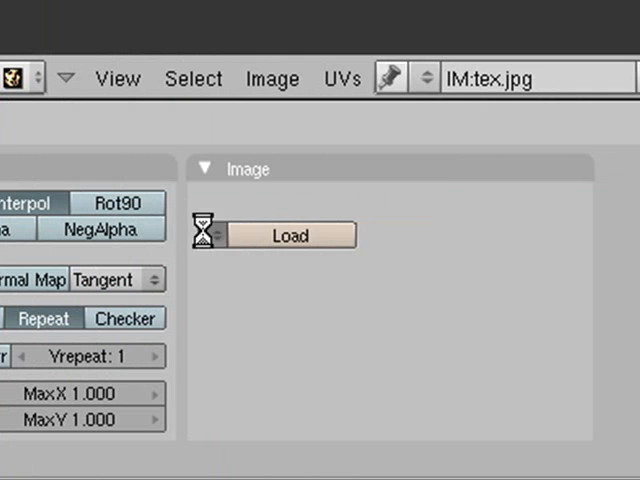
Set the texture's Map Input to UV coordinates
left_click(290, 234)
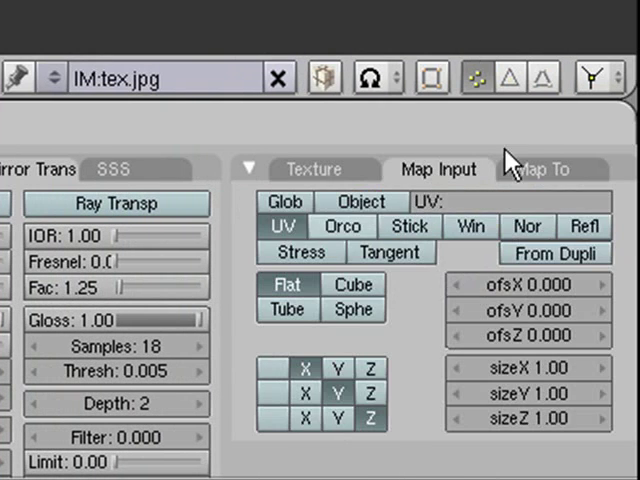
left_click(316, 168)
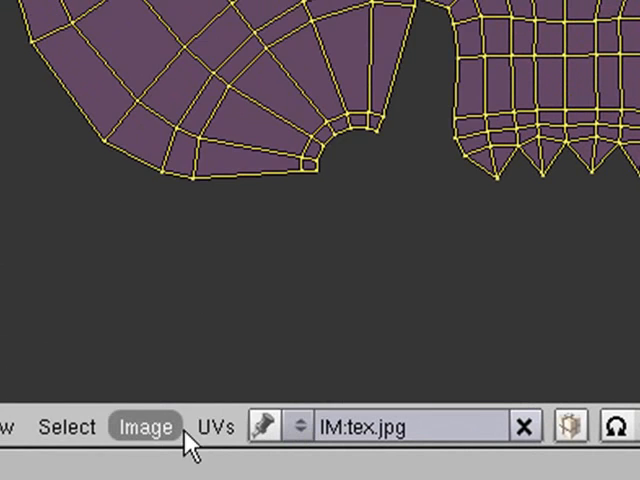
Begin a new 1024×1024 image and bring up its fill colour swatch
left_click(144, 426)
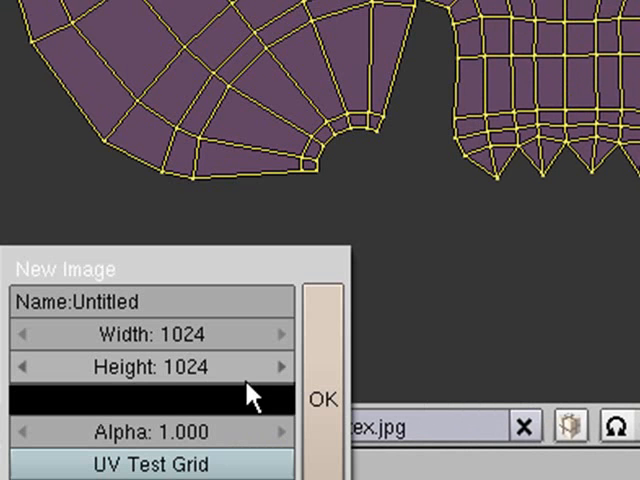
mouse_move(178, 278)
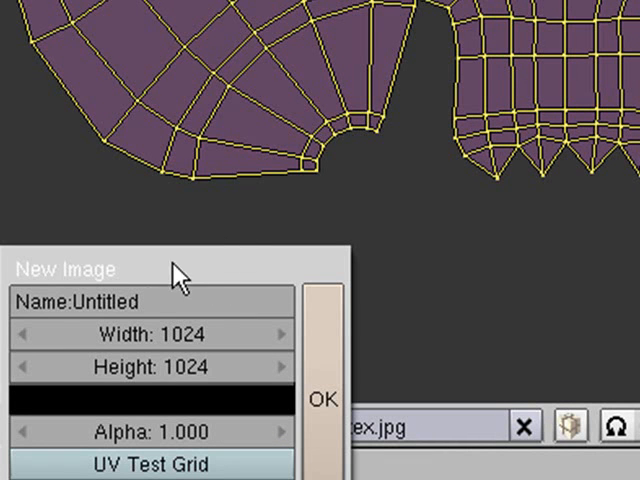
mouse_move(236, 440)
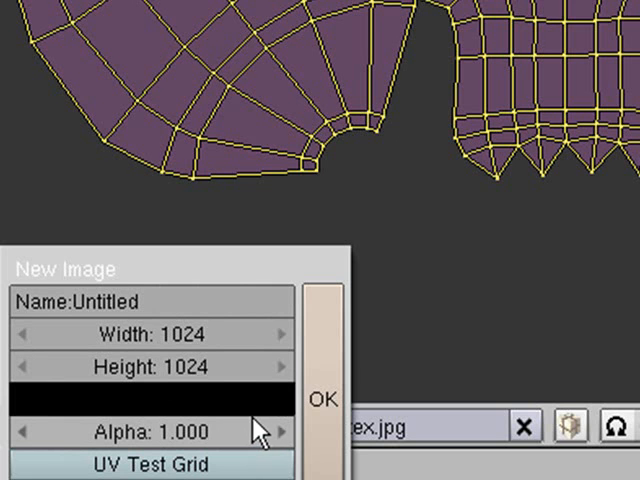
left_click(150, 392)
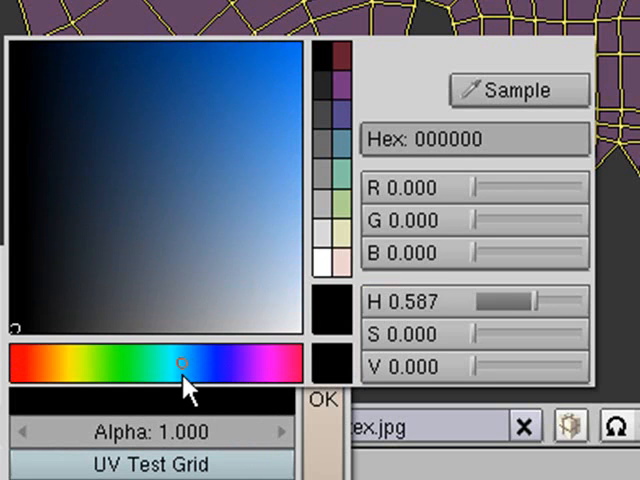
Choose grey (Hex 686868) as the new image's fill and confirm it
left_click(196, 280)
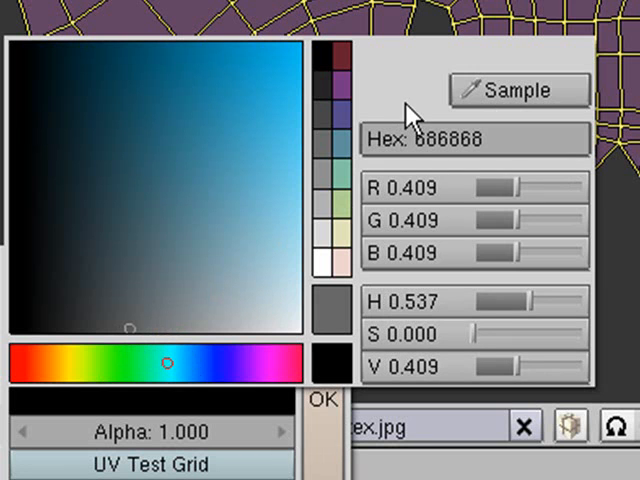
mouse_move(320, 450)
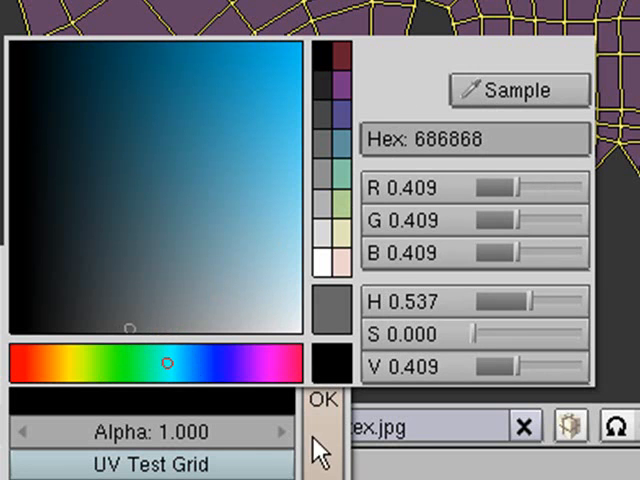
left_click(322, 400)
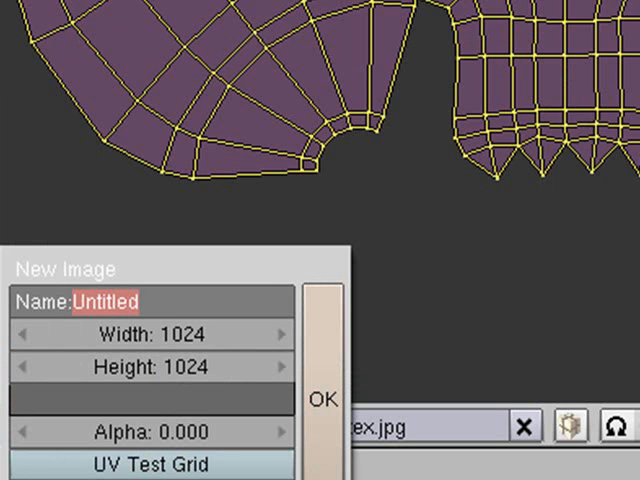
Name the new transparent grey image 'detail' and create it behind the UV layout
type("detail")
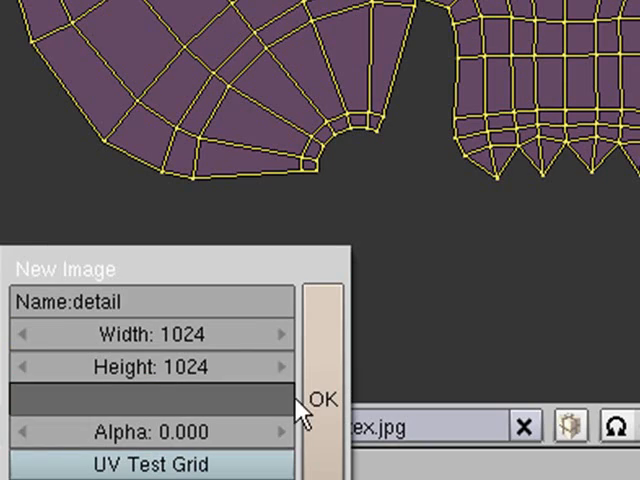
left_click(318, 398)
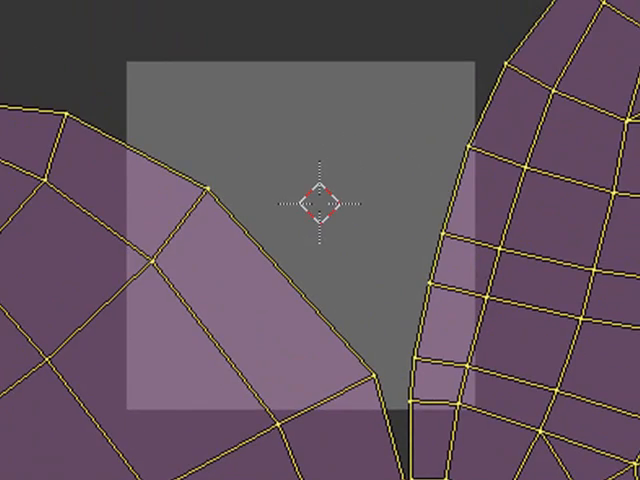